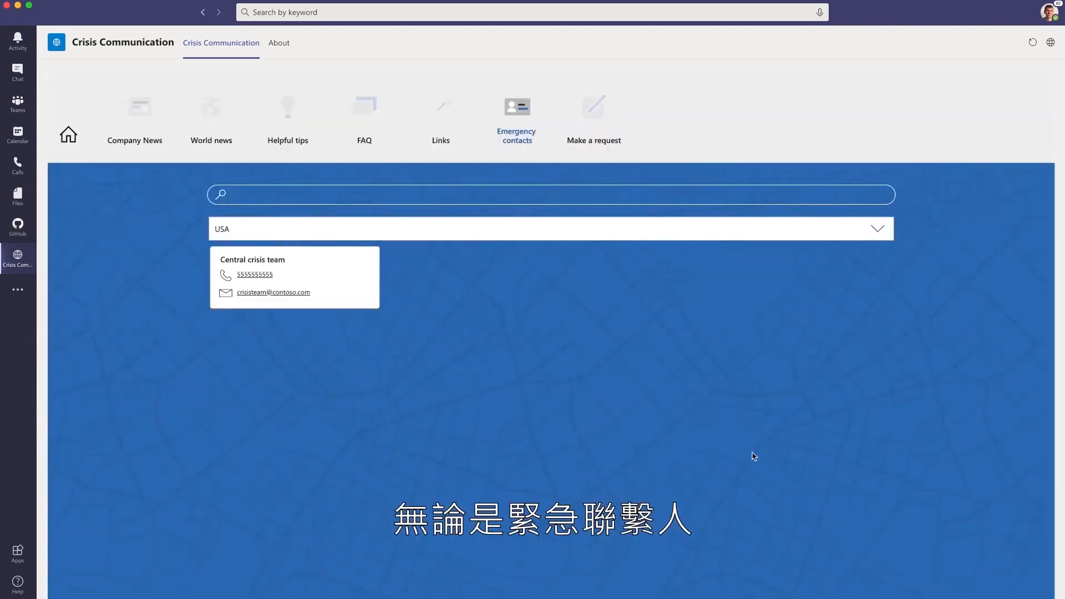
- Browse Company News, read the post about using the app, view Links, then go Home
left_click(134, 106)
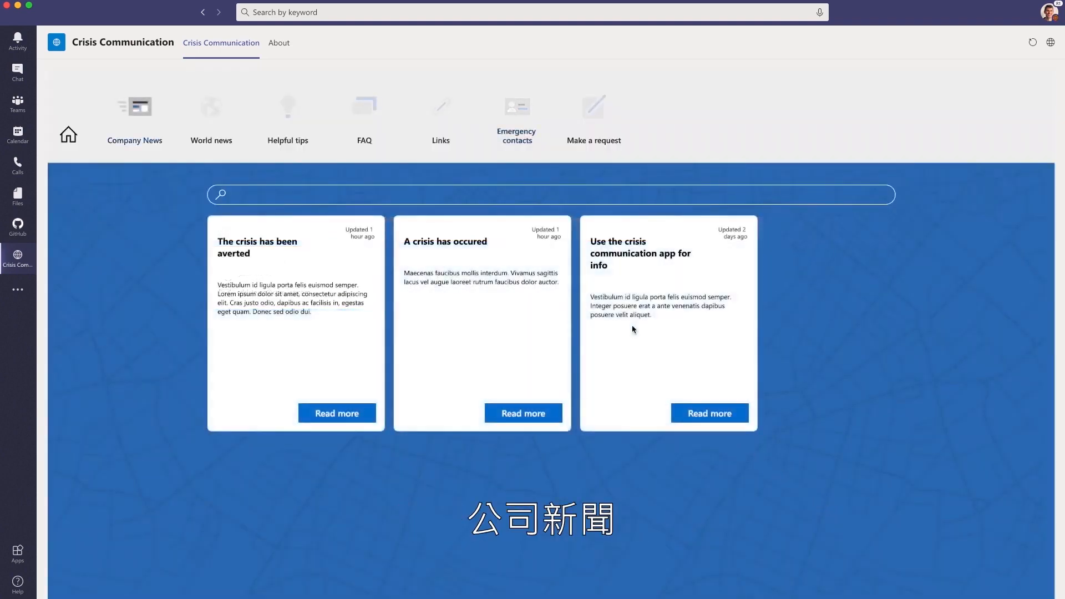
left_click(710, 413)
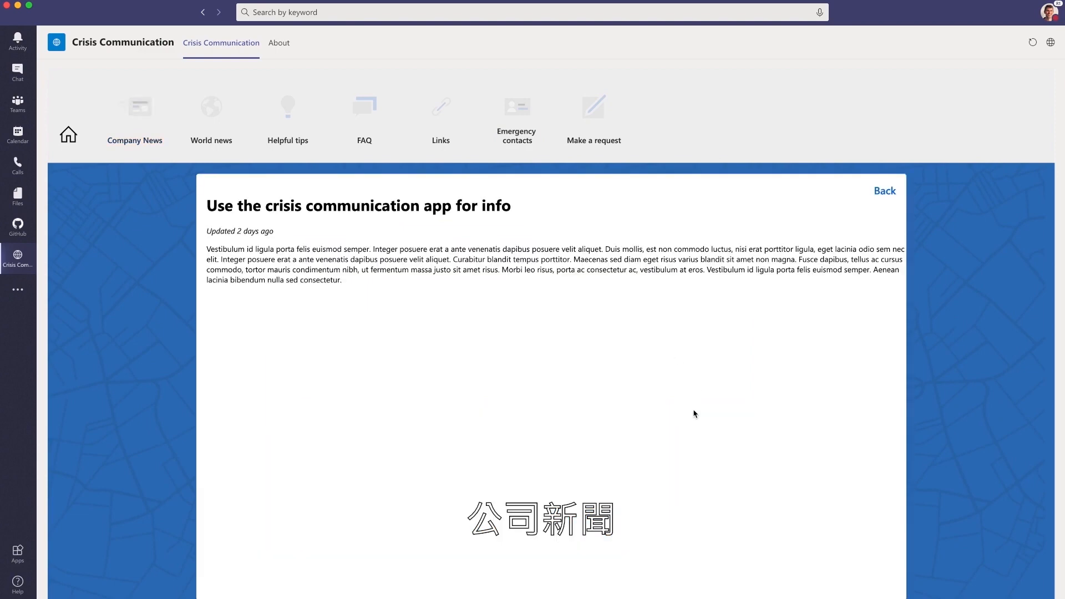
left_click(287, 109)
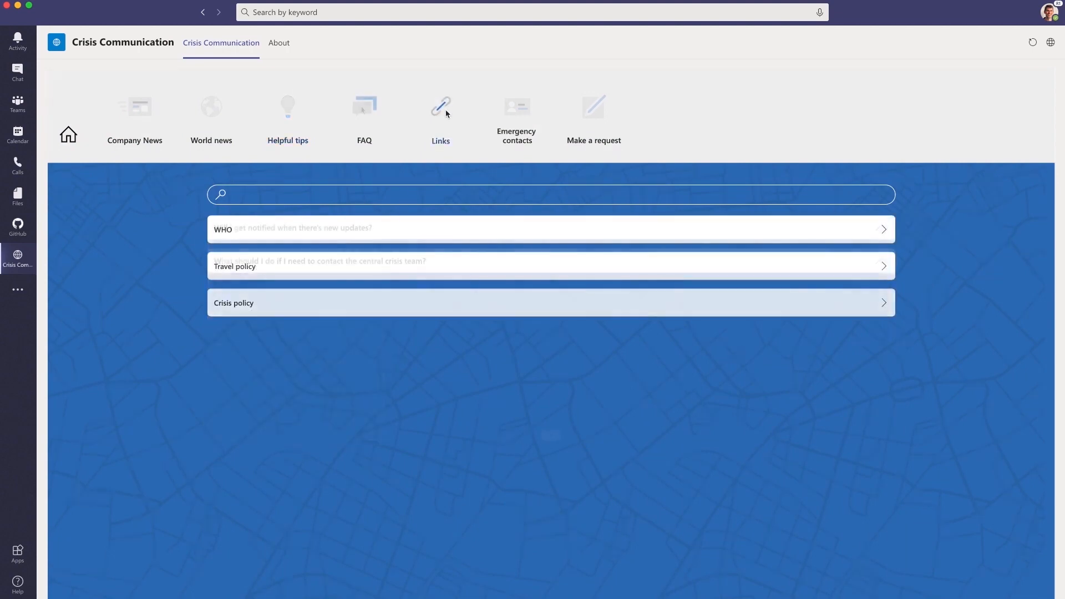
left_click(364, 107)
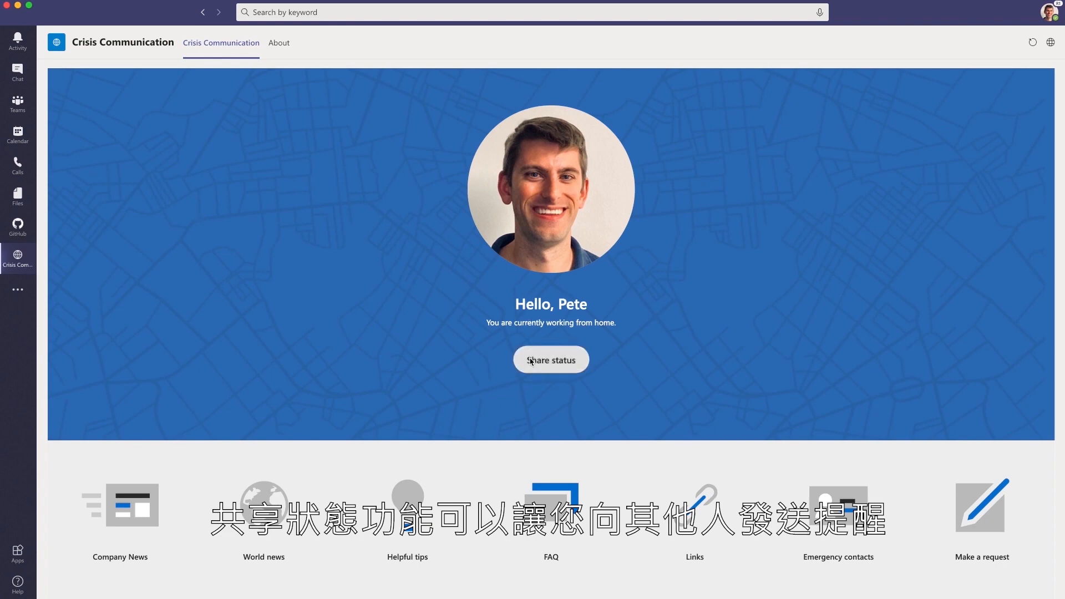
left_click(551, 360)
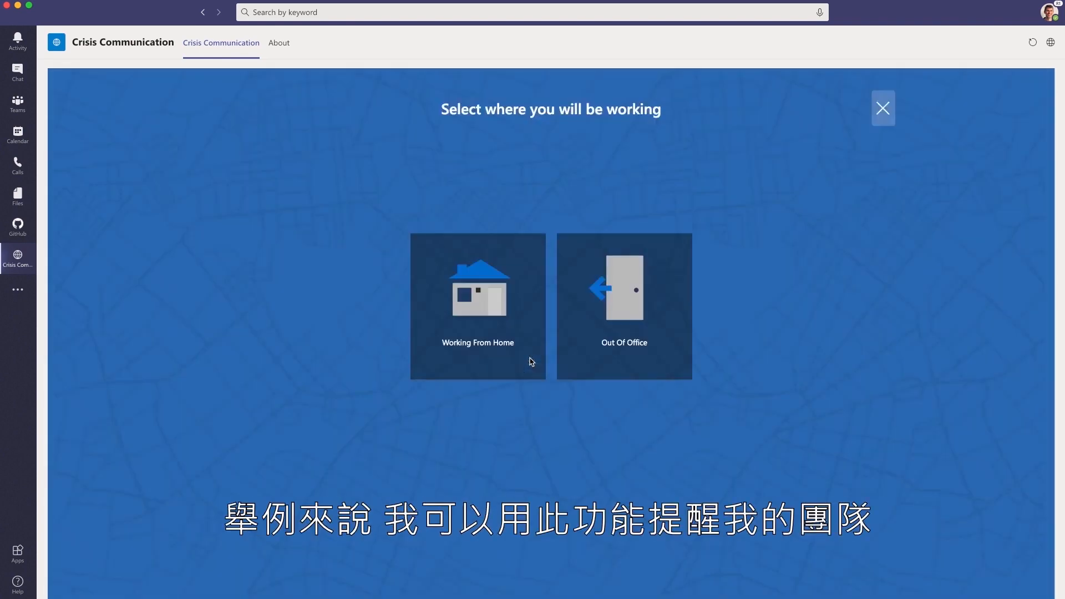
mouse_move(486, 304)
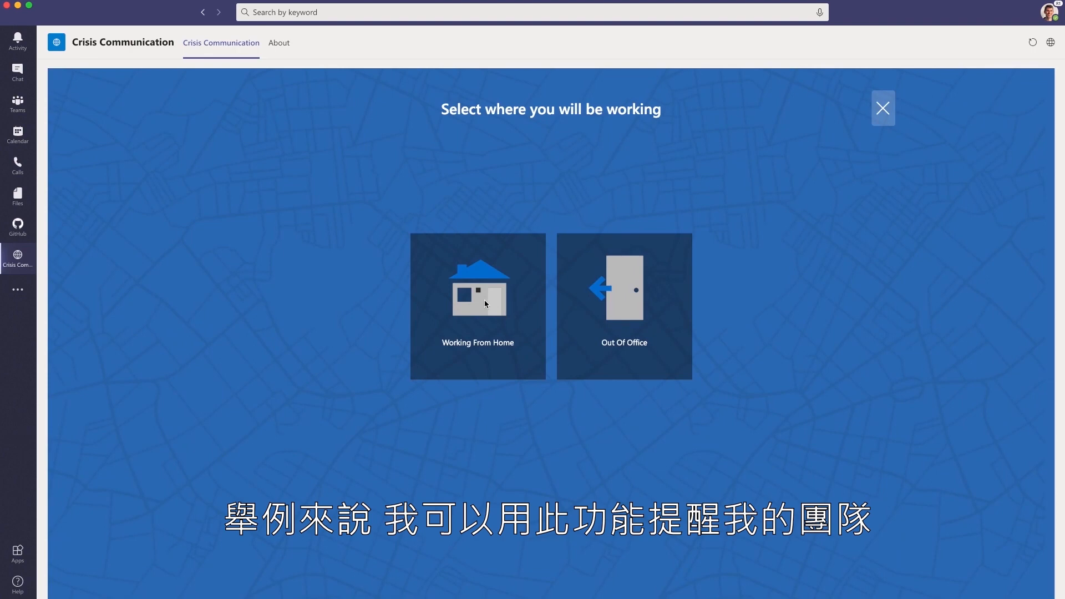
left_click(479, 306)
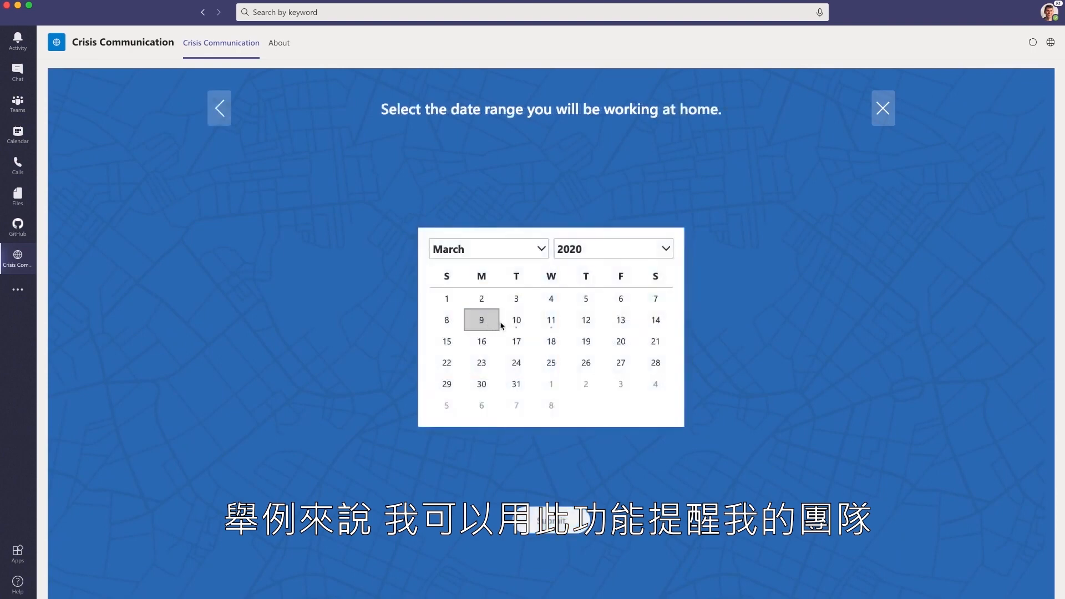
left_click(482, 319)
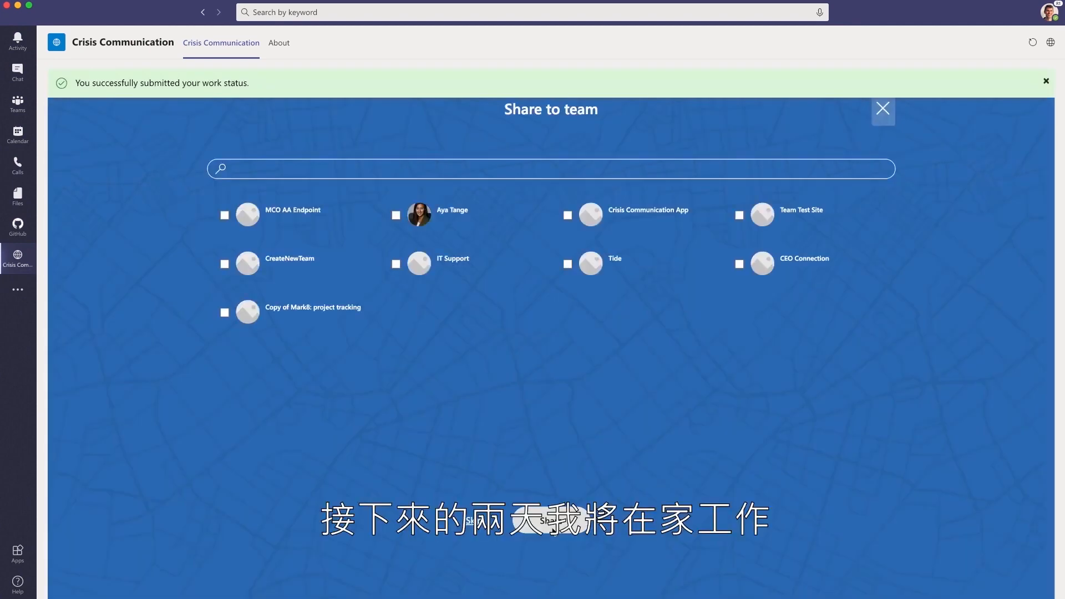
left_click(395, 216)
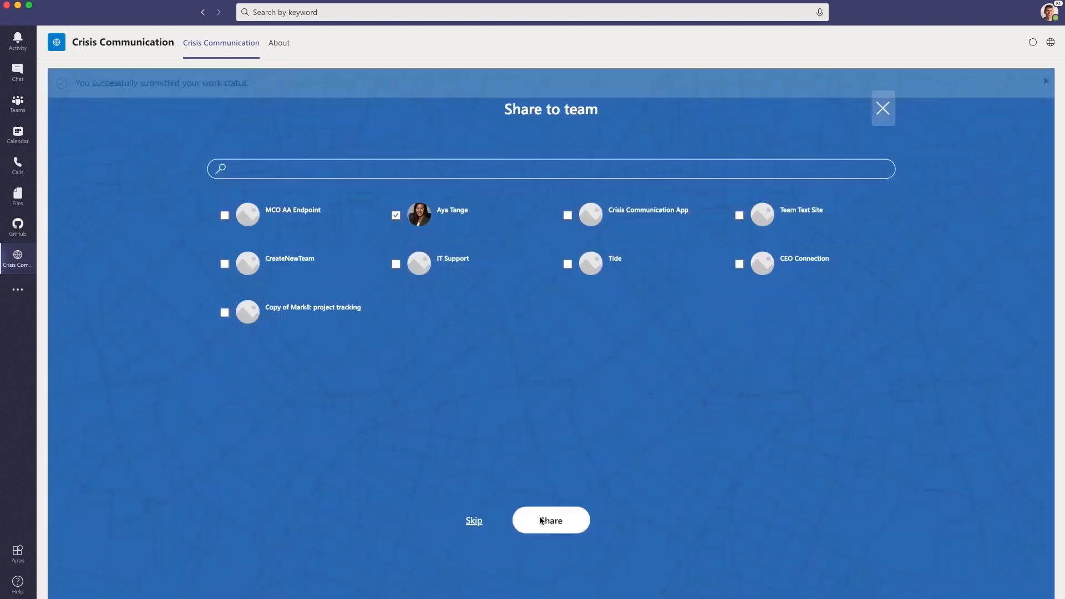
- Share the status and submit the scheduled automatic email replies
left_click(552, 521)
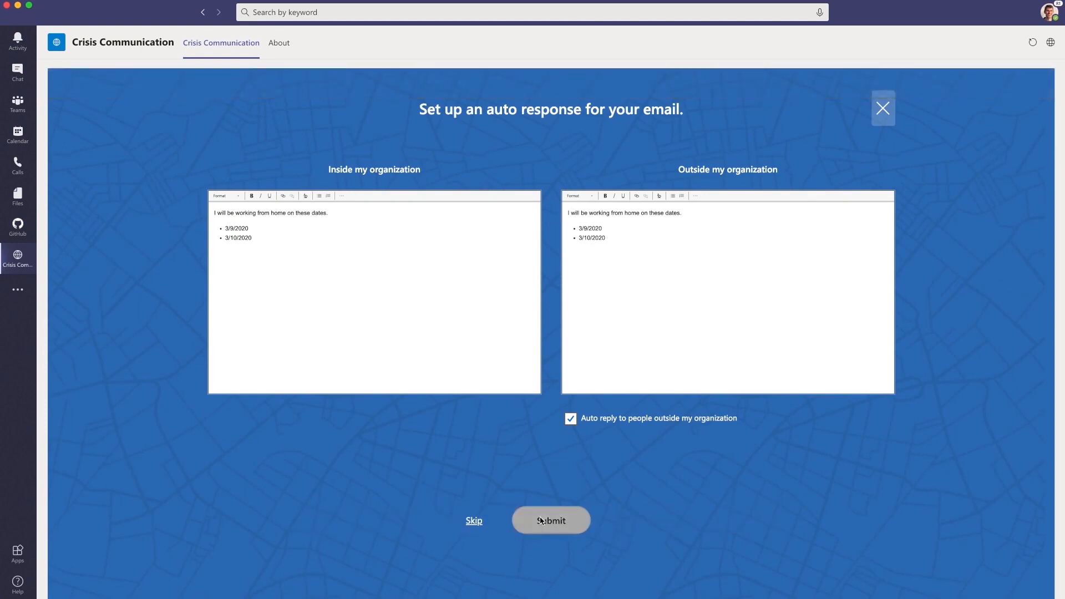
left_click(550, 520)
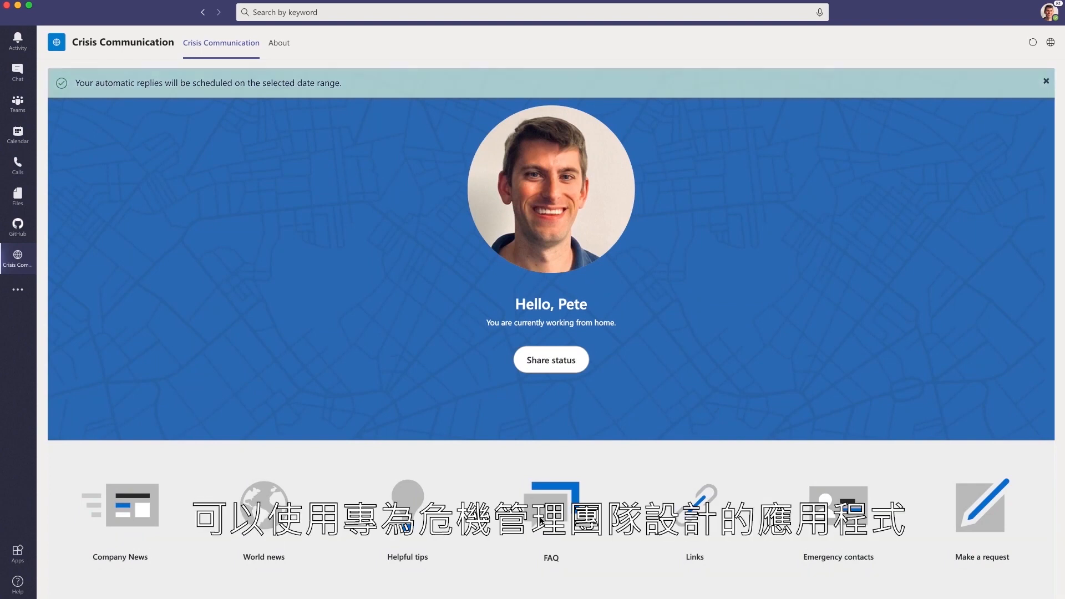
- Go to the Help requests channel and switch to the Crisis Communication Admin app
left_click(1045, 80)
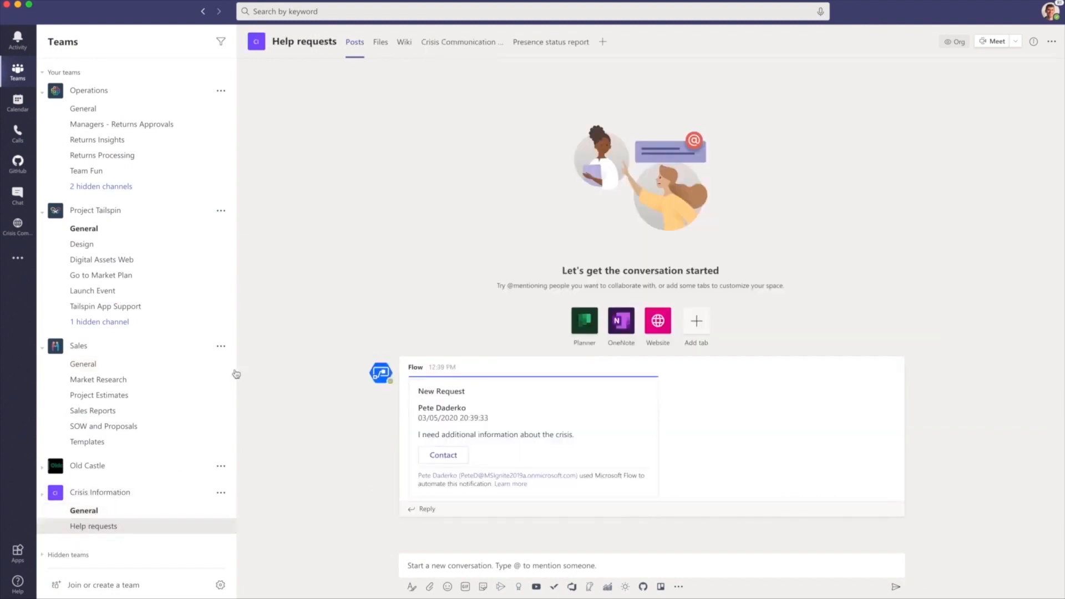
left_click(462, 42)
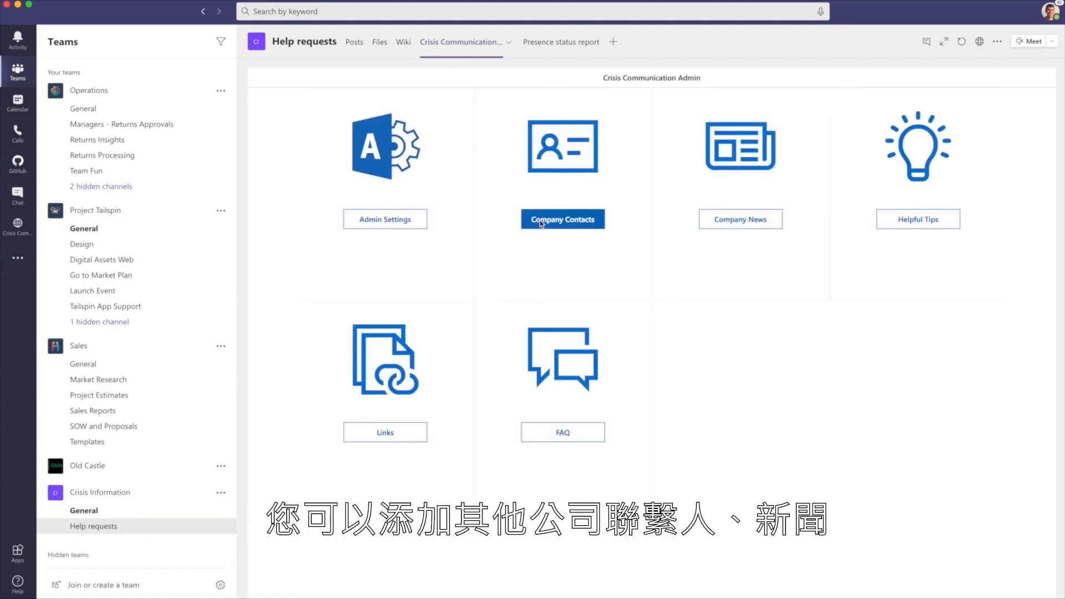
mouse_move(666, 251)
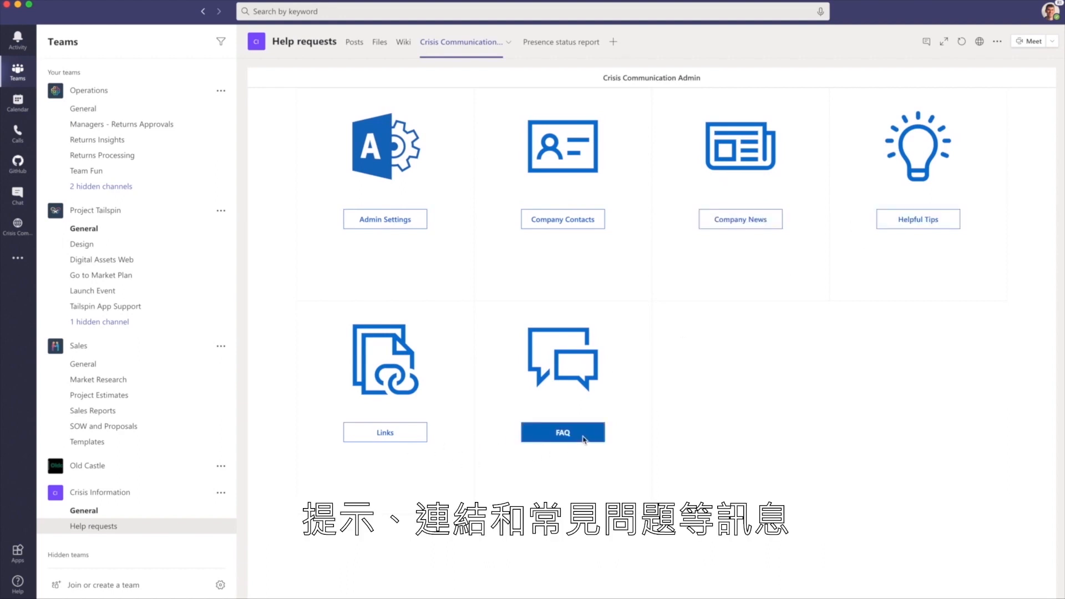
mouse_move(613, 416)
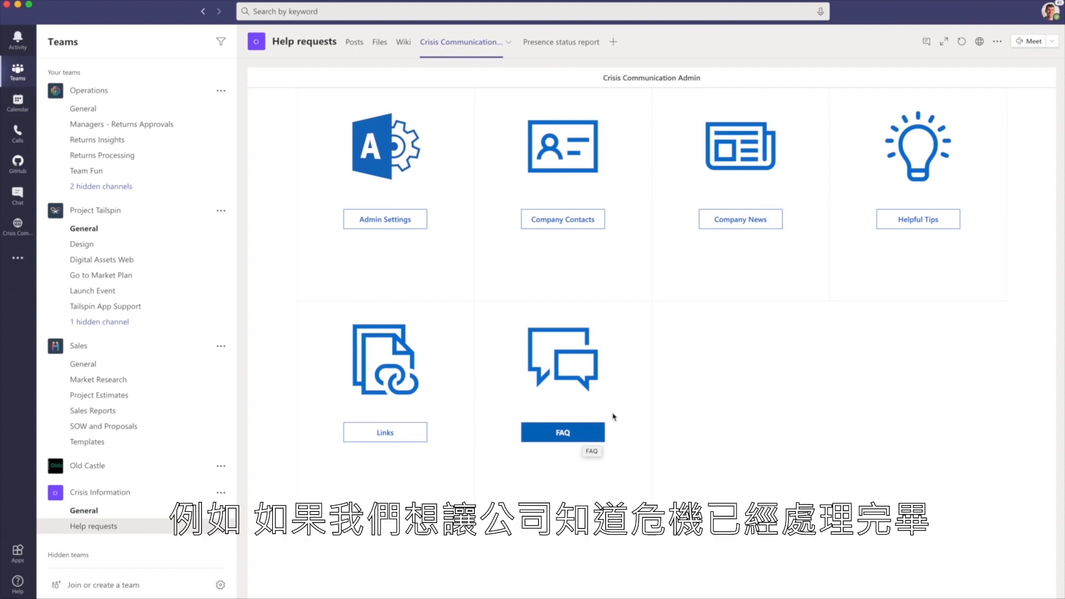
- Create and save a Company News post titled 'The crisis has been averted'
left_click(741, 218)
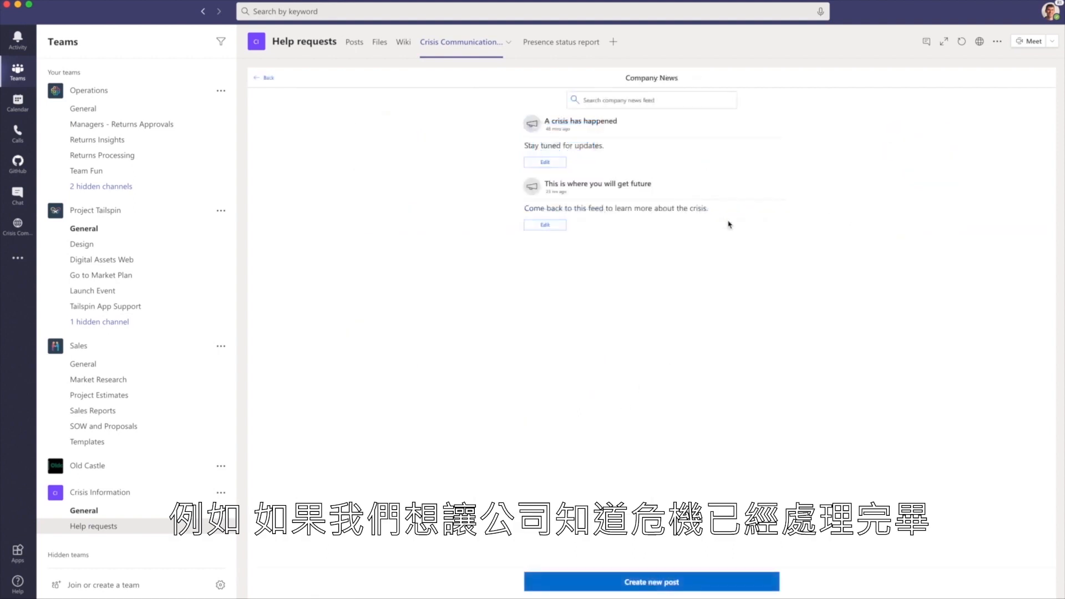
left_click(650, 596)
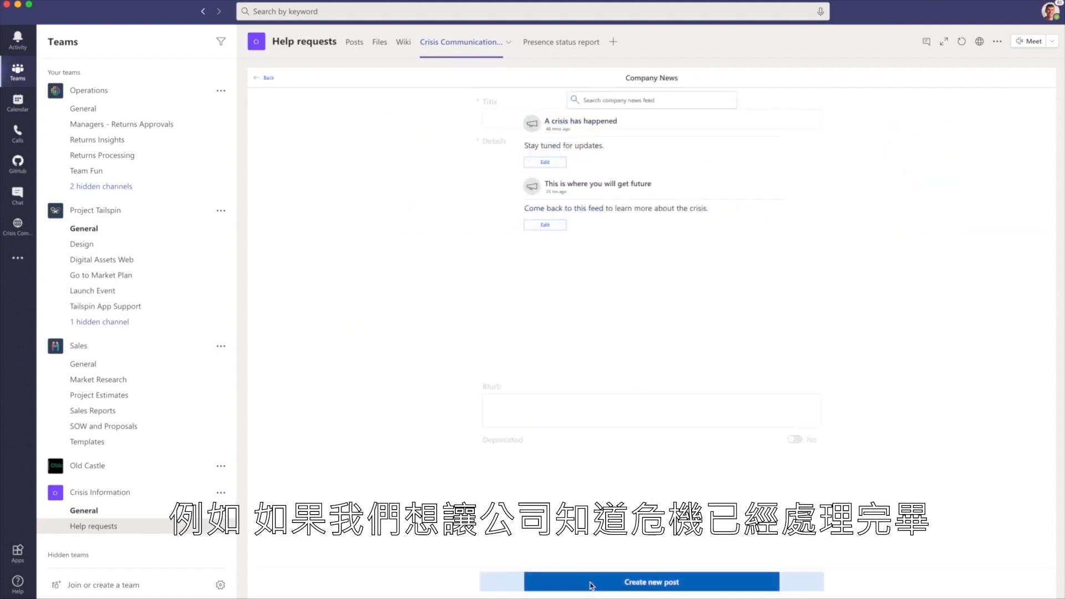
left_click(652, 581)
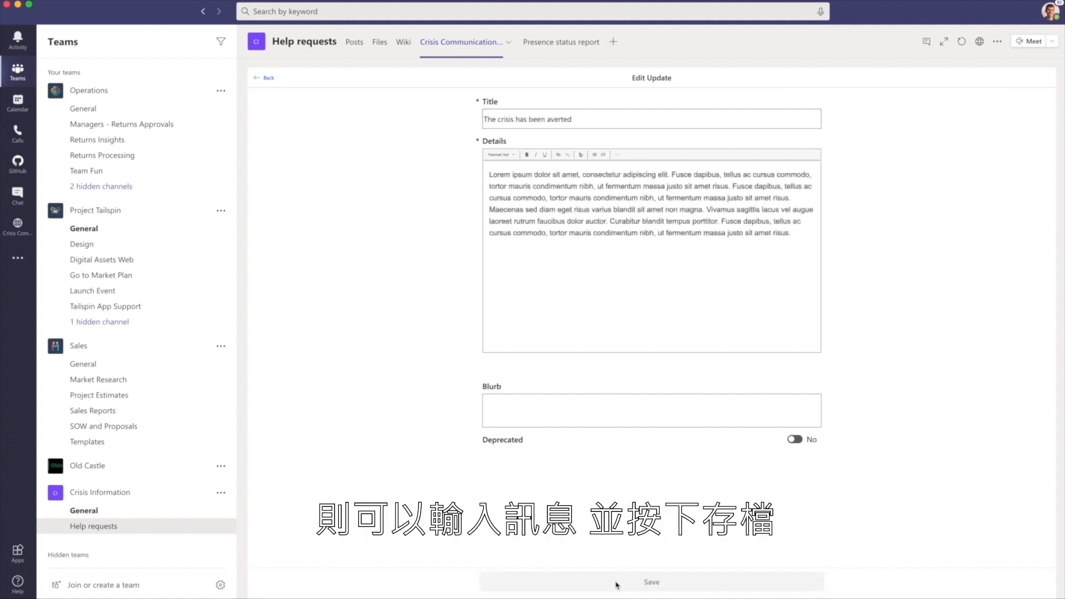
left_click(650, 581)
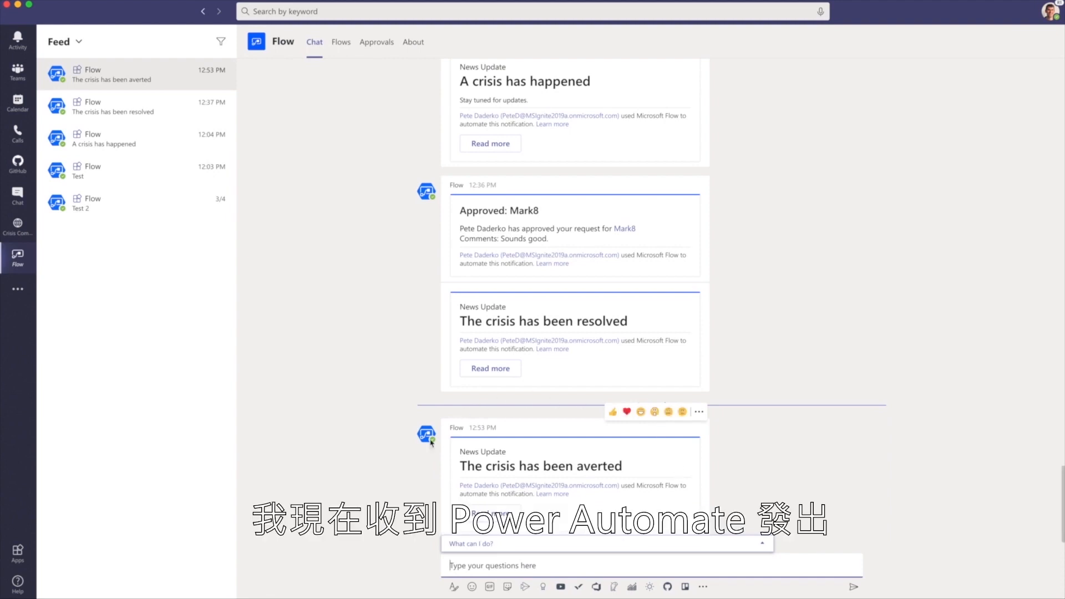
mouse_move(459, 468)
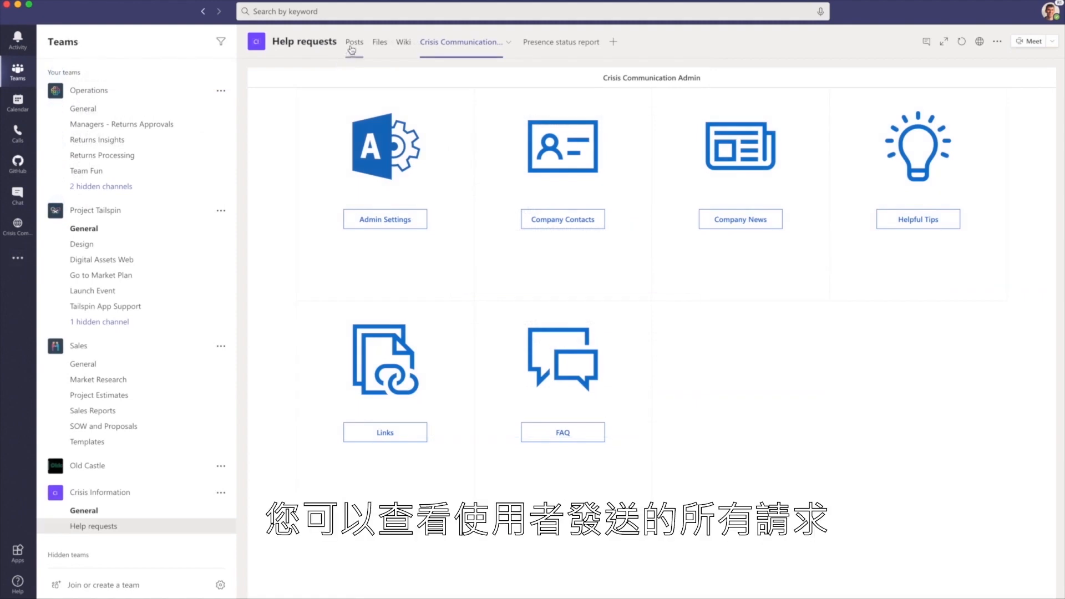
mouse_move(353, 46)
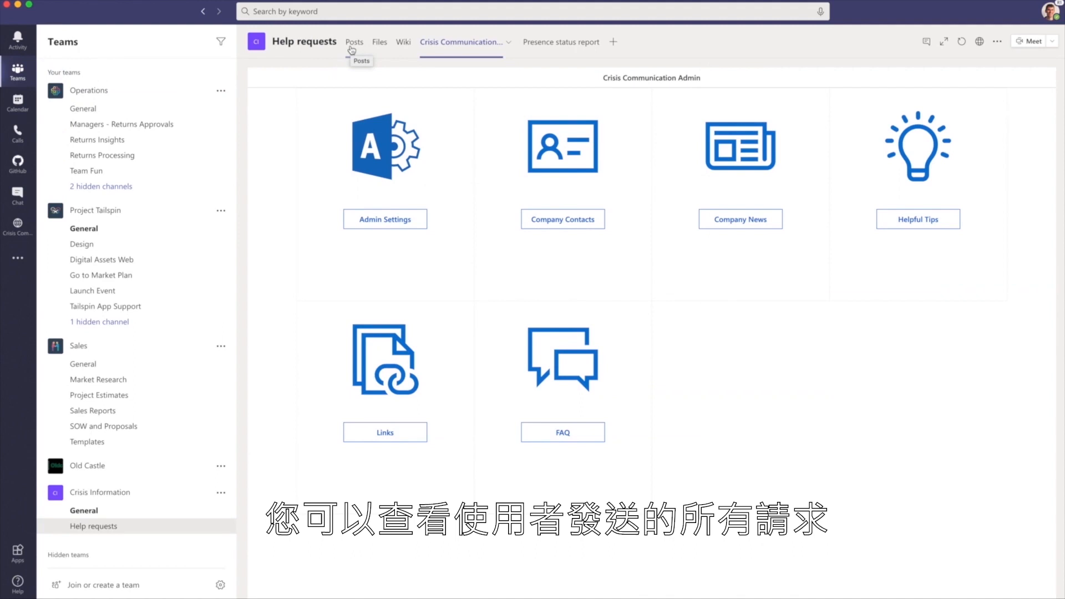
- Show the Help requests channel conversation with the Flow-posted request for more crisis information
left_click(354, 42)
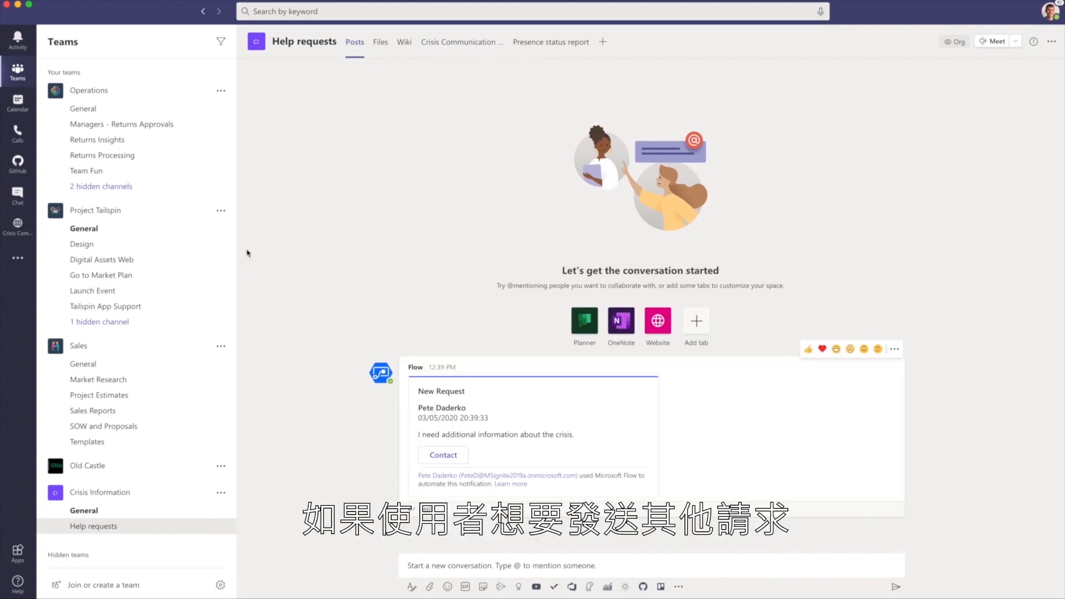
- Launch the Crisis Communication user app and go to the Make a request form
left_click(17, 225)
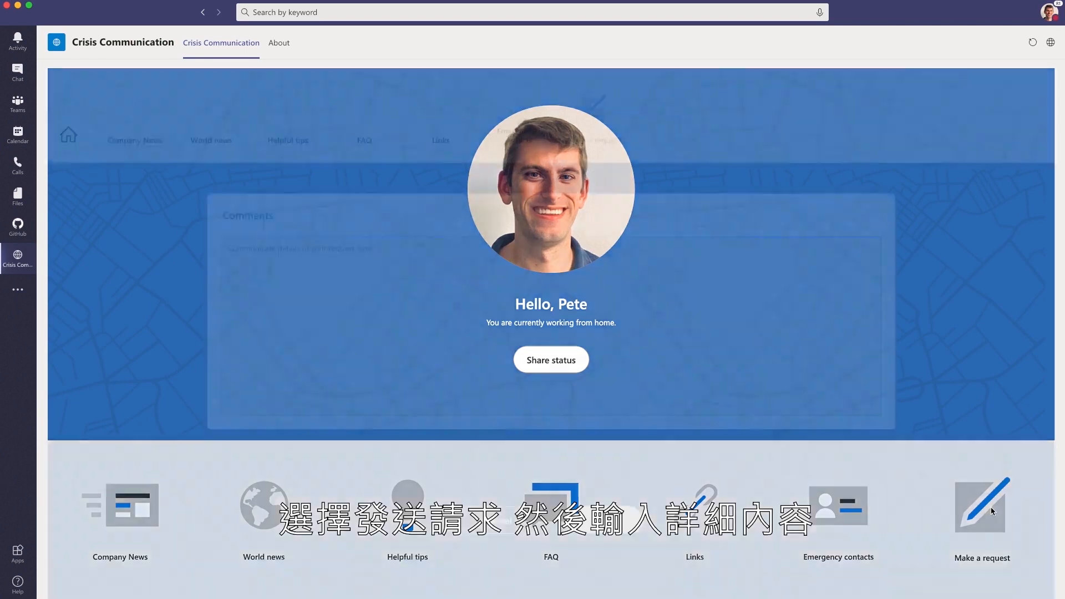
left_click(982, 509)
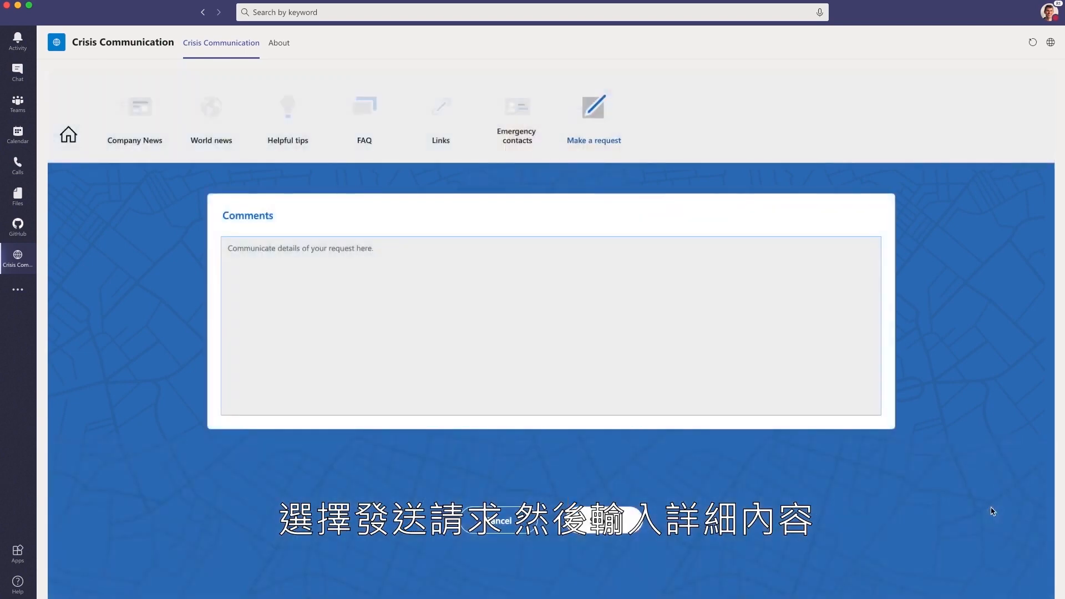